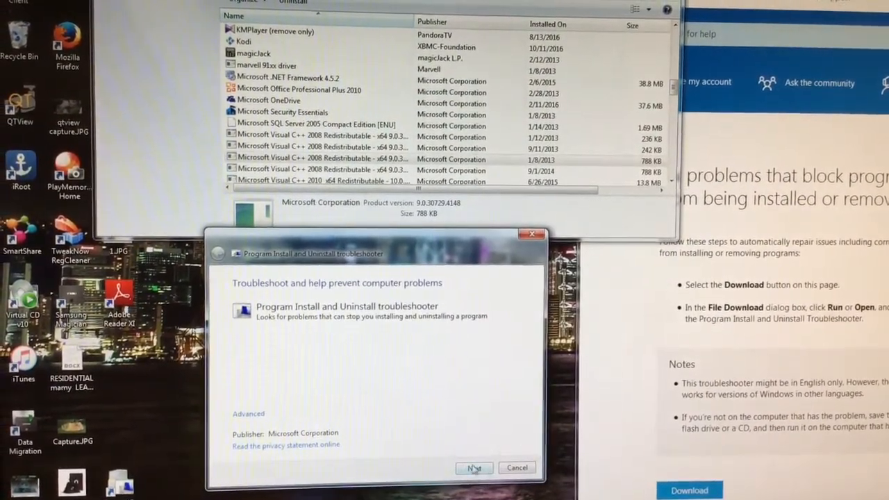
Start the troubleshooter and report the problem as uninstalling a program.
{"action": "left_click", "coordinate": [479, 467]}
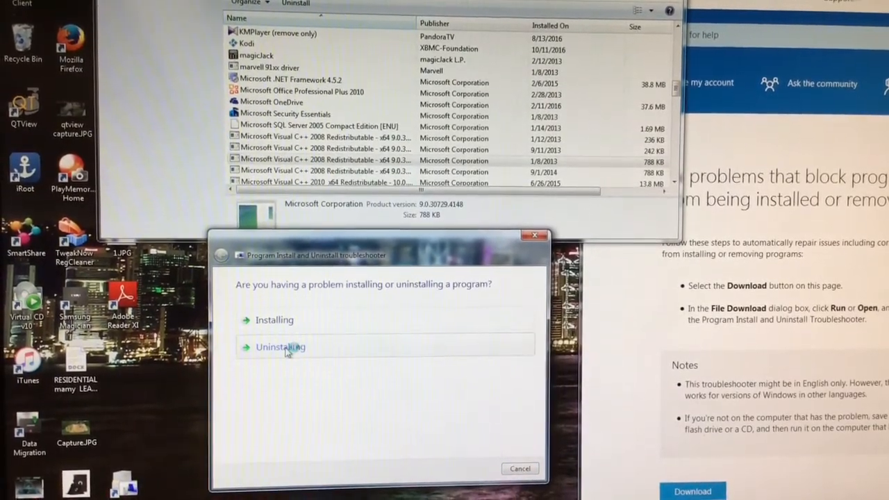
{"action": "left_click", "coordinate": [280, 347]}
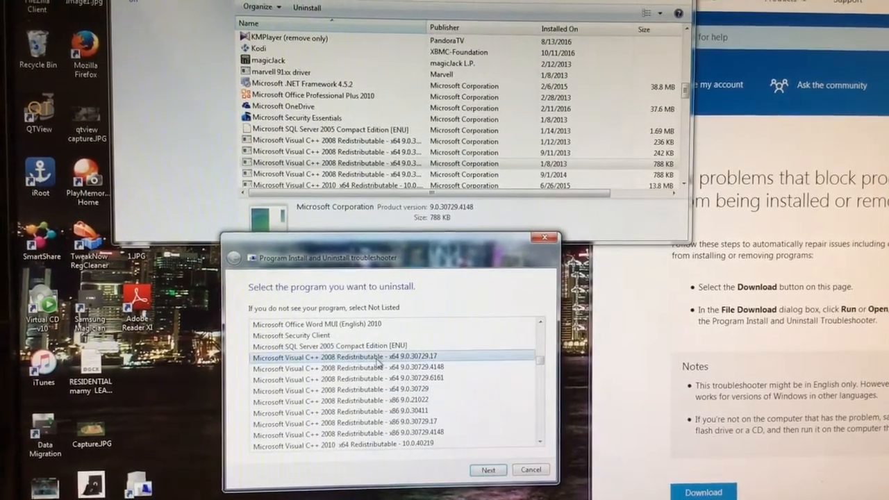
Select Microsoft Visual C++ 2008 Redistributable - x64 9.0.30729.17 and confirm 'Yes, try uninstall'.
{"action": "left_click", "coordinate": [488, 470]}
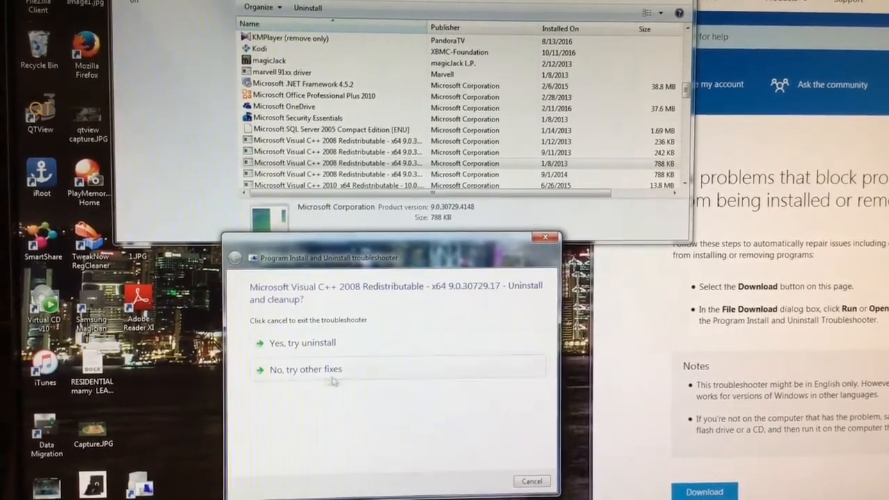
{"action": "left_click", "coordinate": [300, 341]}
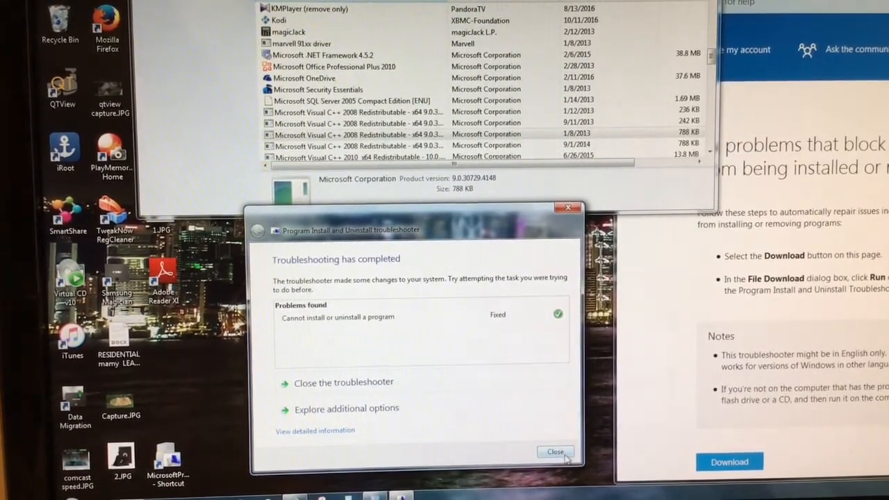
Close the troubleshooter after it reports the uninstall problem as Fixed.
{"action": "left_click", "coordinate": [555, 451]}
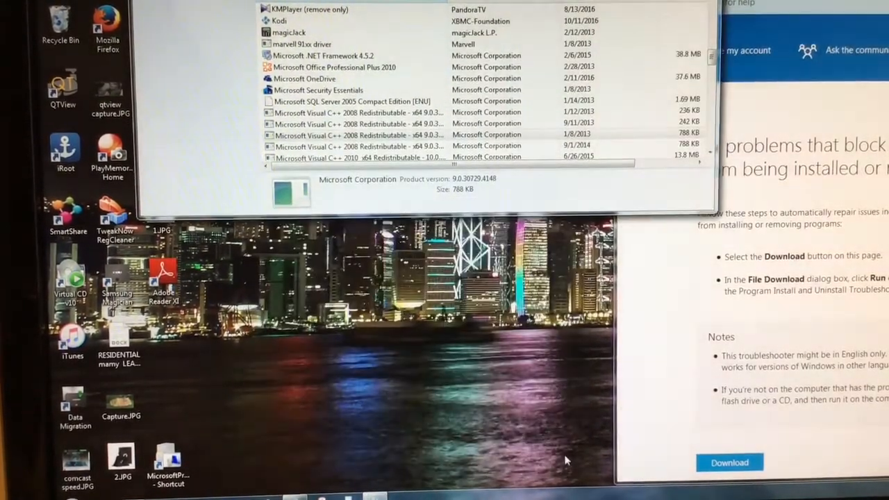